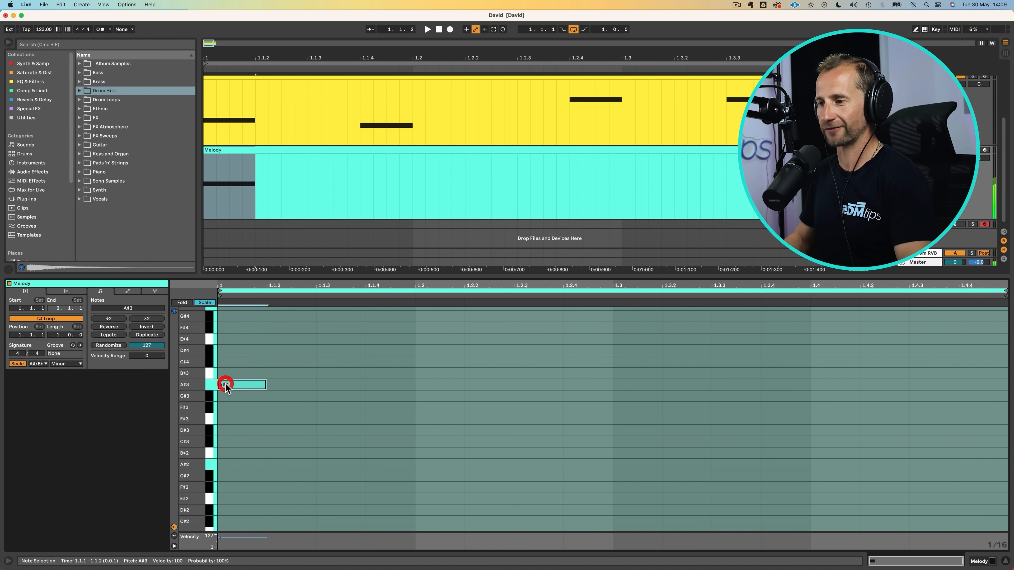
- Duplicate the A#3 sixteenth note until sixteen notes fill the whole bar
key(cmd+d)
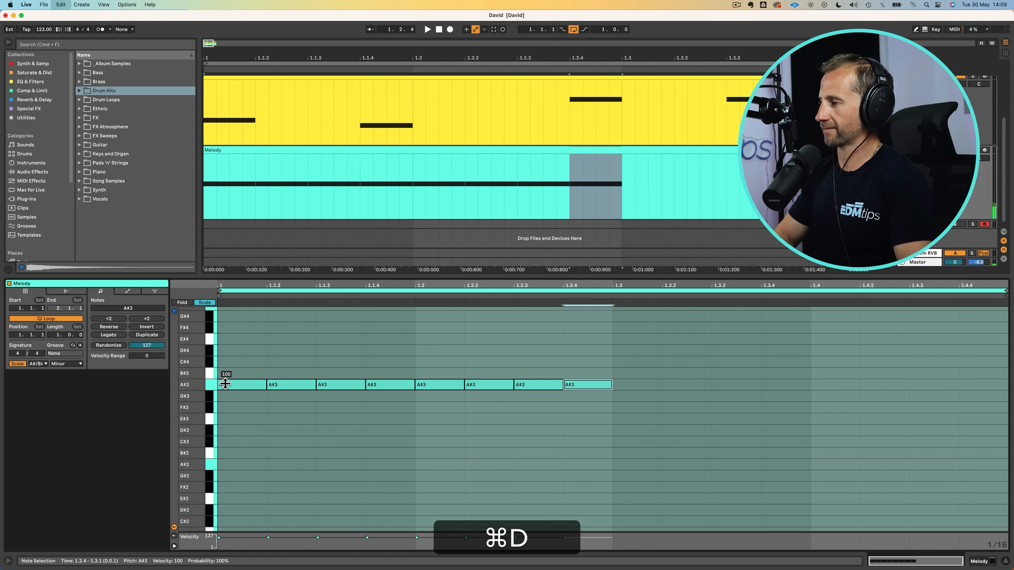
key(cmd+d)
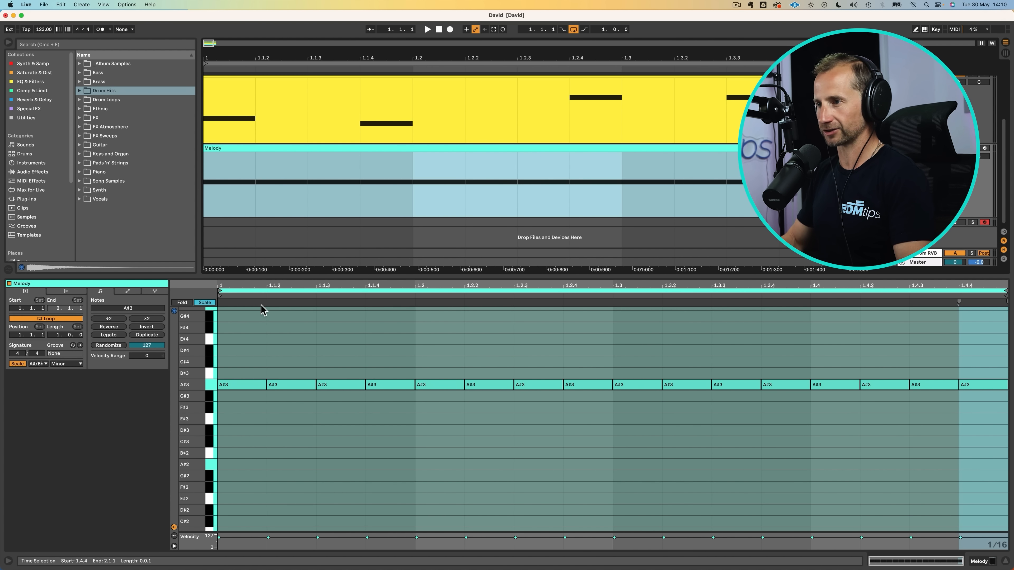
- Delete selected A#3 sixteenth notes to leave gaps in the rhythm
key(delete)
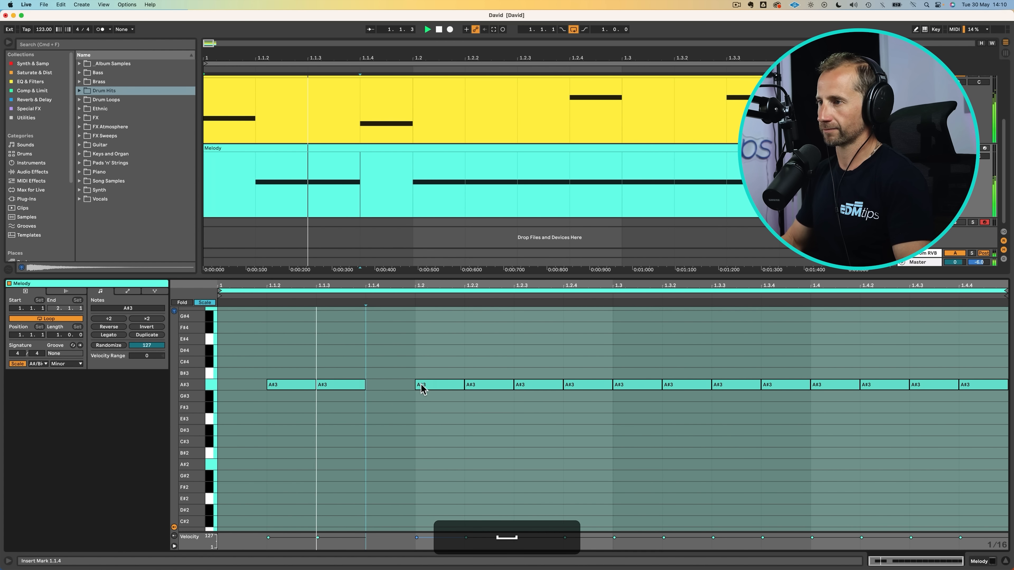
click(580, 417)
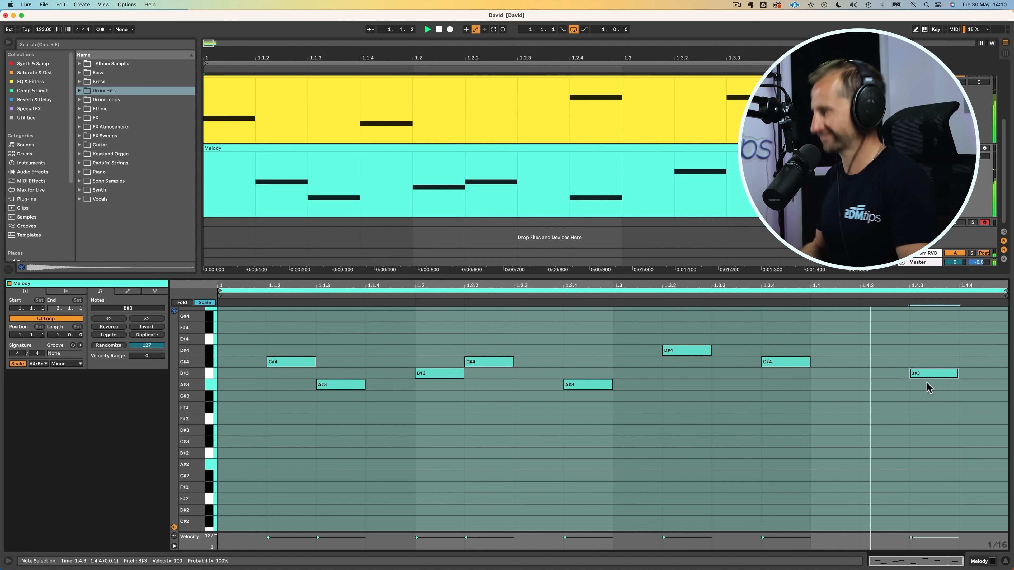
mouse_move(853, 368)
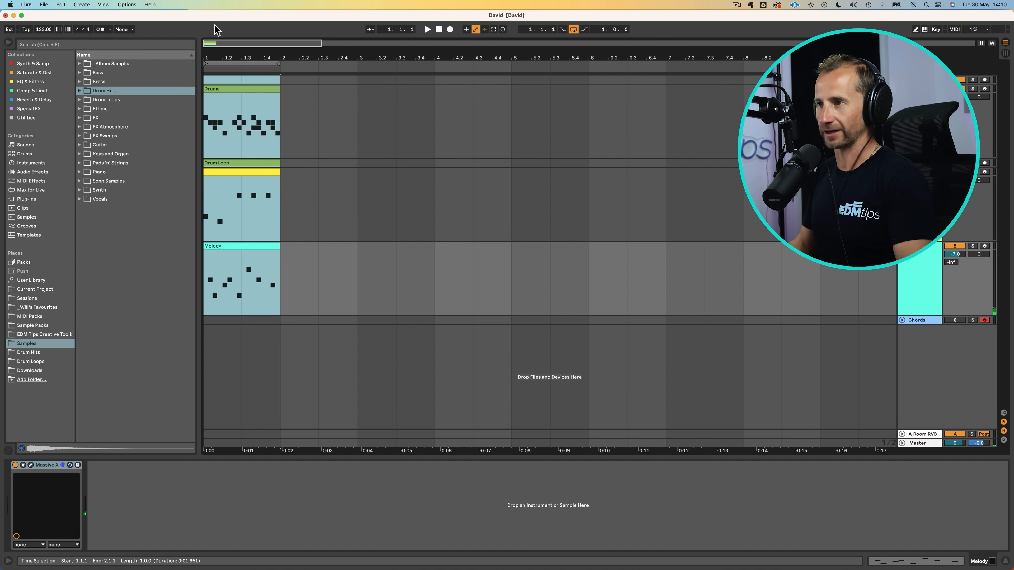
- Duplicate the one-bar Drums, Drum Loop and Melody clips out to four bars
key(cmd+d)
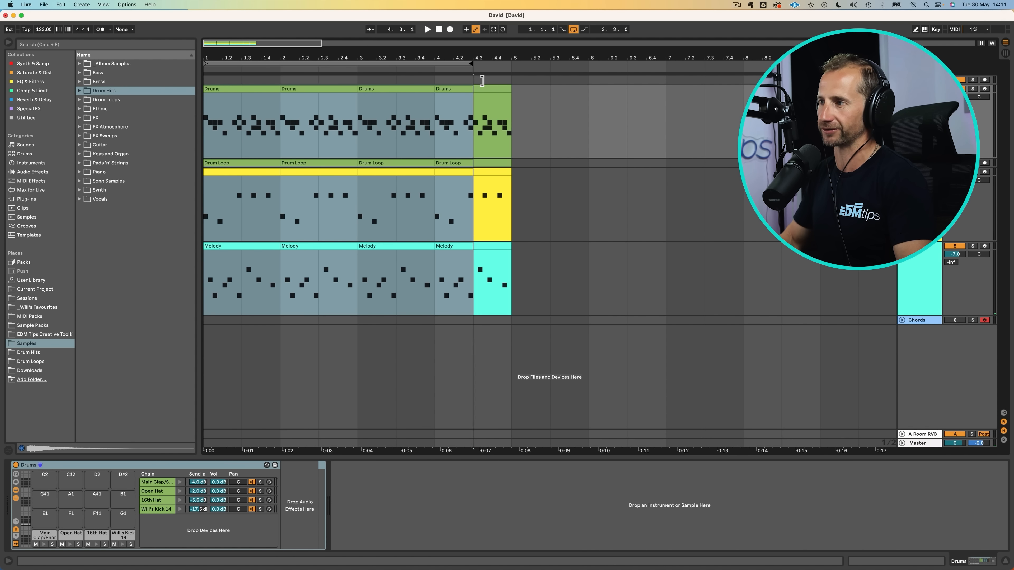
click(426, 29)
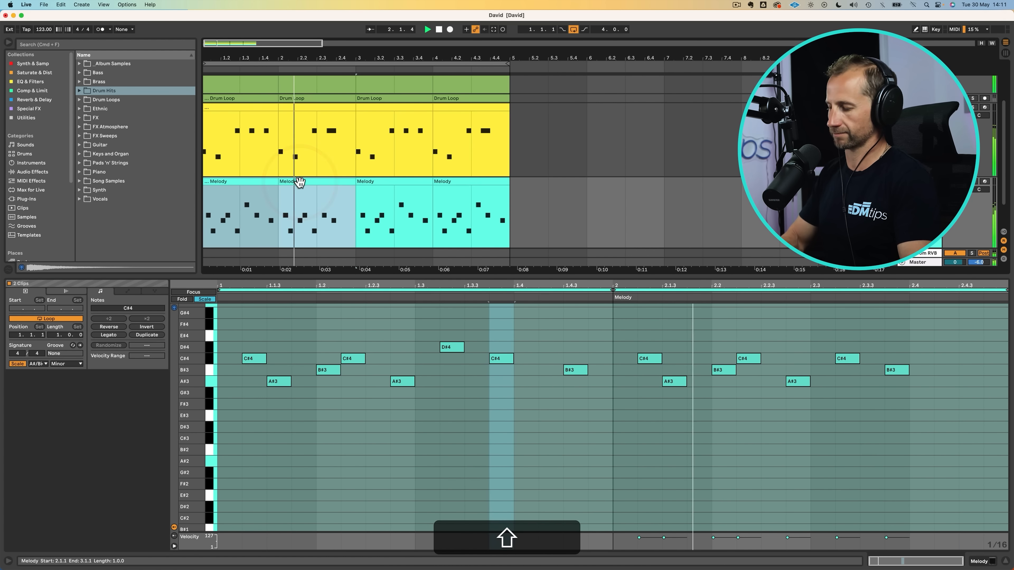
- Leave the note editor and play the four-bar loop from bar 1
key(cmd+d)
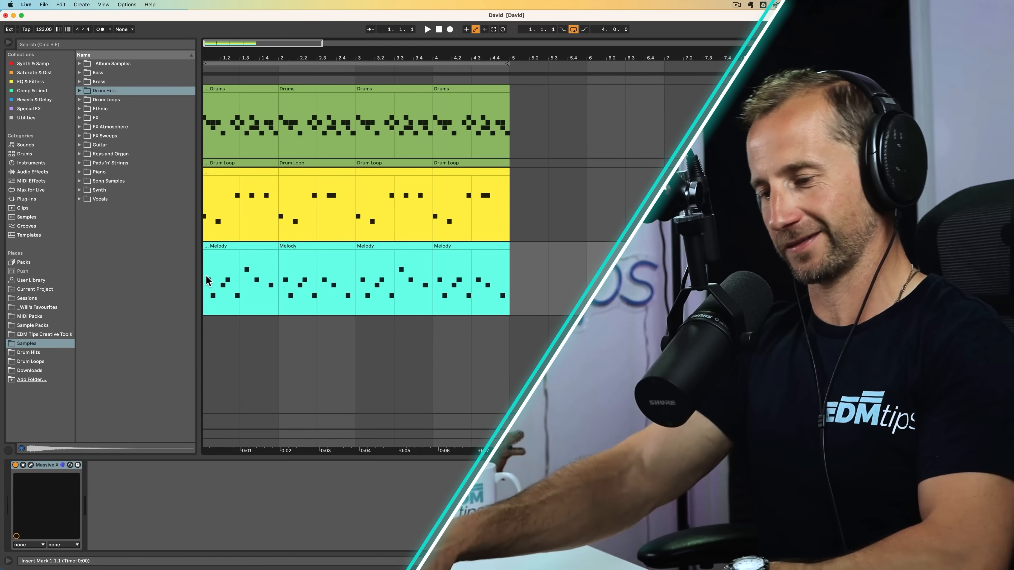
click(427, 30)
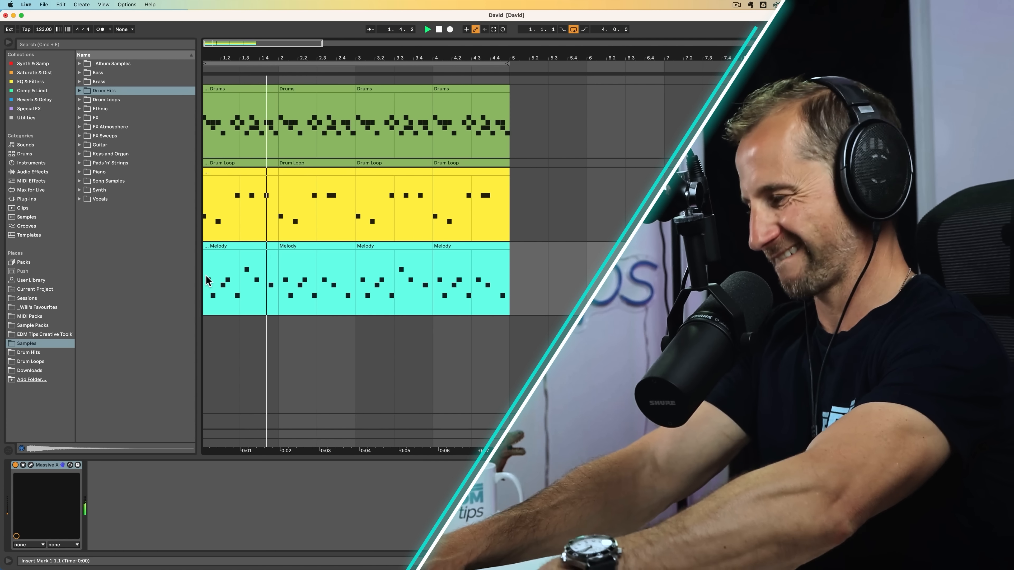